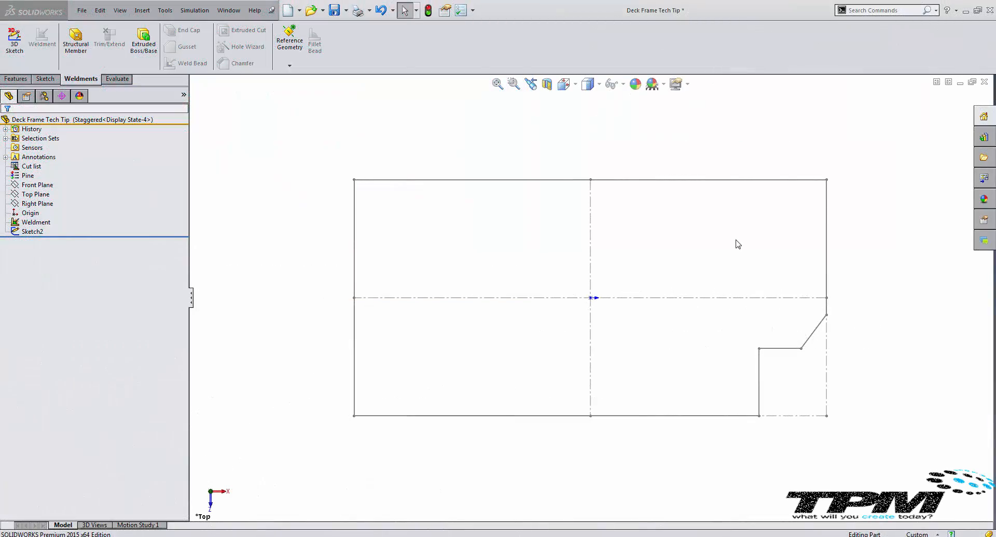
mouse_move(498, 286)
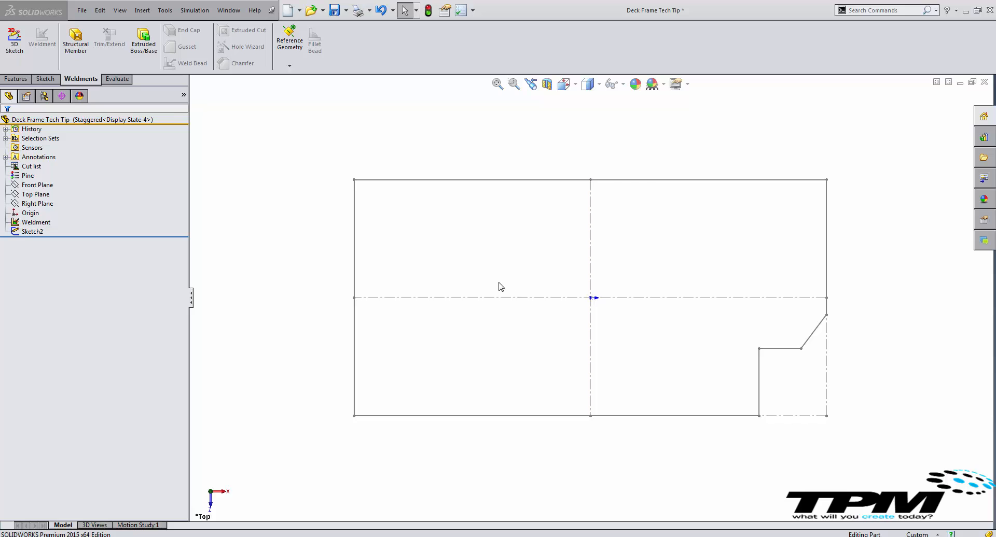
mouse_move(255, 210)
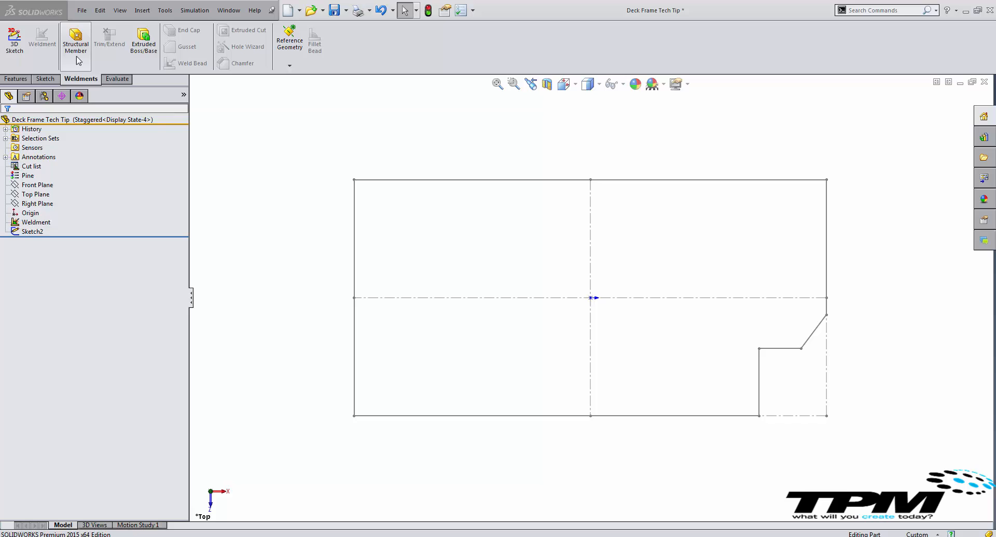
Start a structural member using the ansi inch standard and C10x10.4 channel size.
left_click(74, 41)
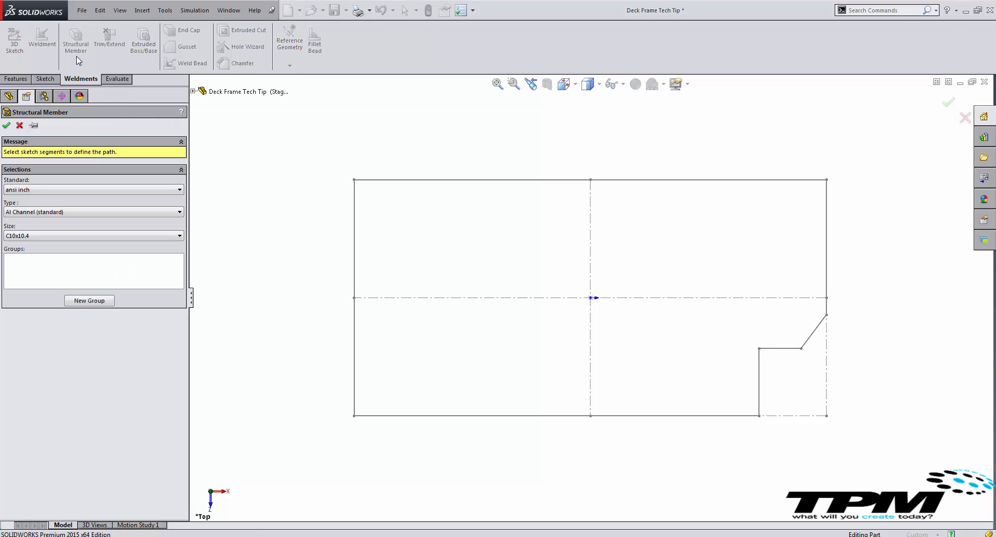
mouse_move(135, 182)
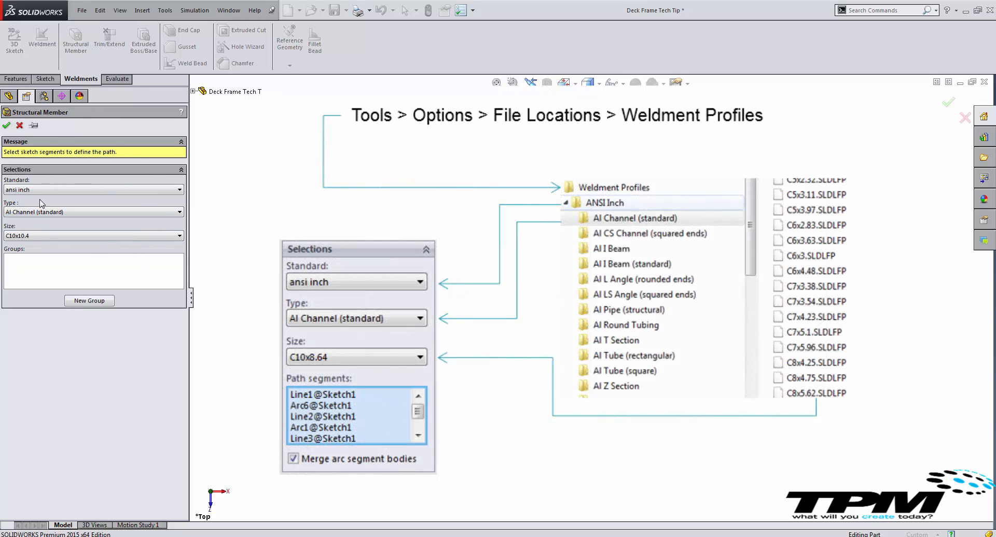
mouse_move(102, 178)
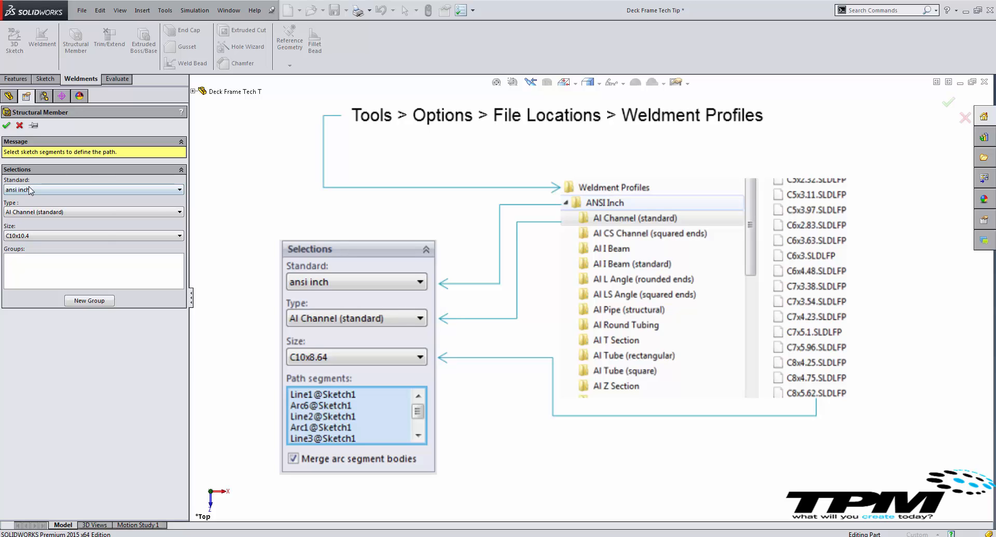
left_click(180, 189)
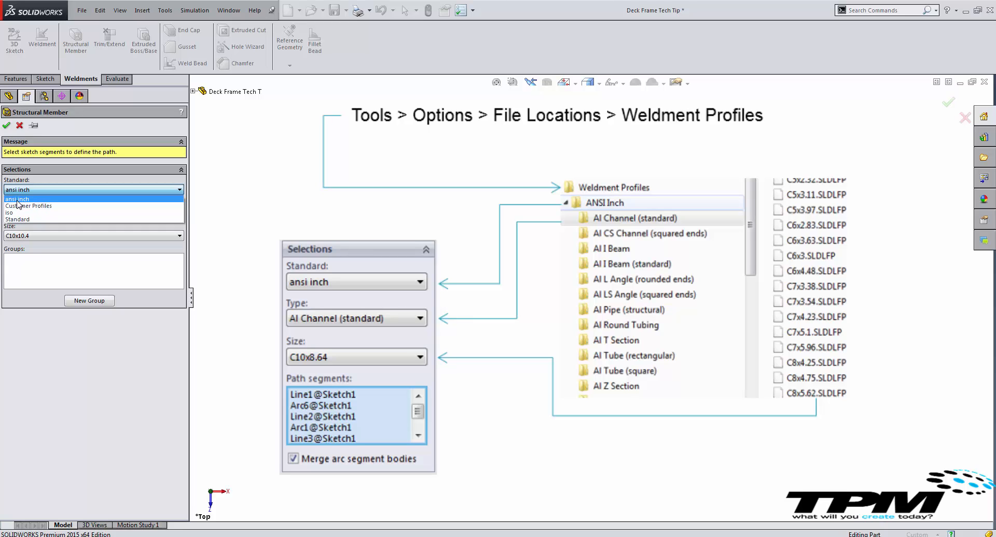
left_click(17, 198)
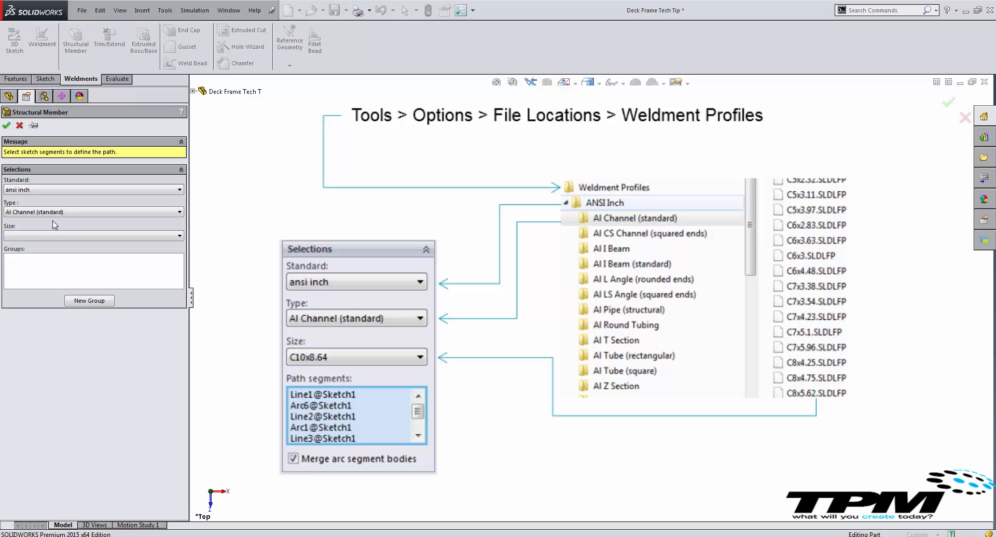
left_click(180, 235)
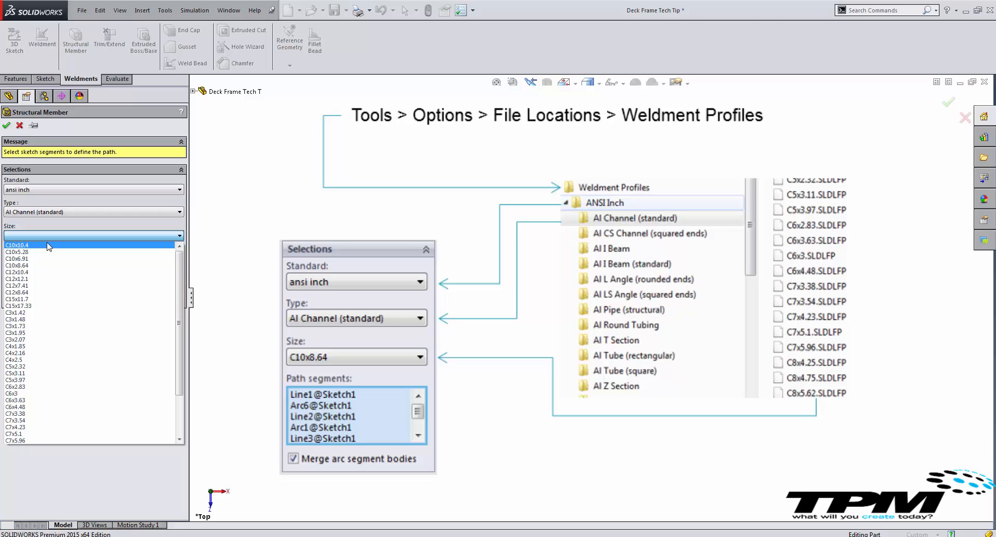
left_click(92, 245)
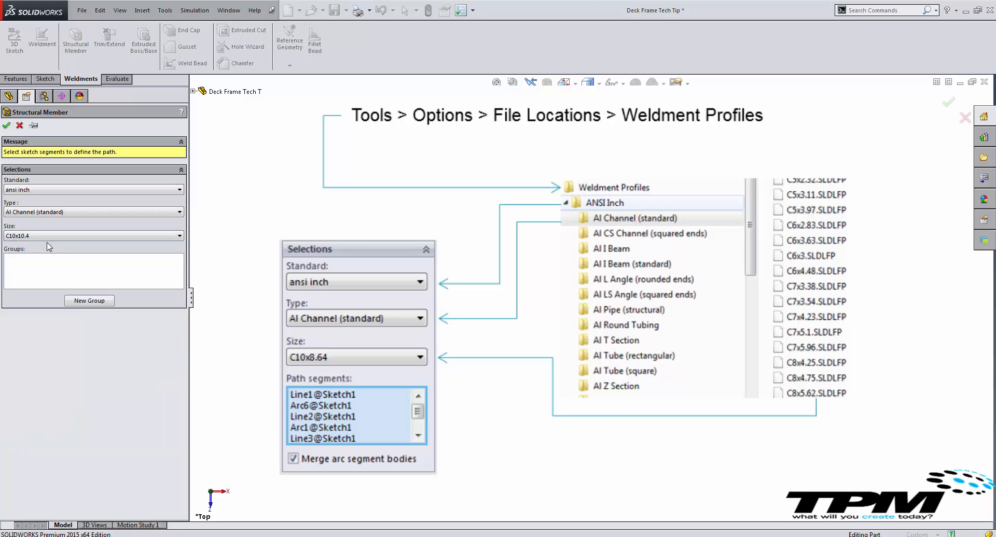
mouse_move(65, 258)
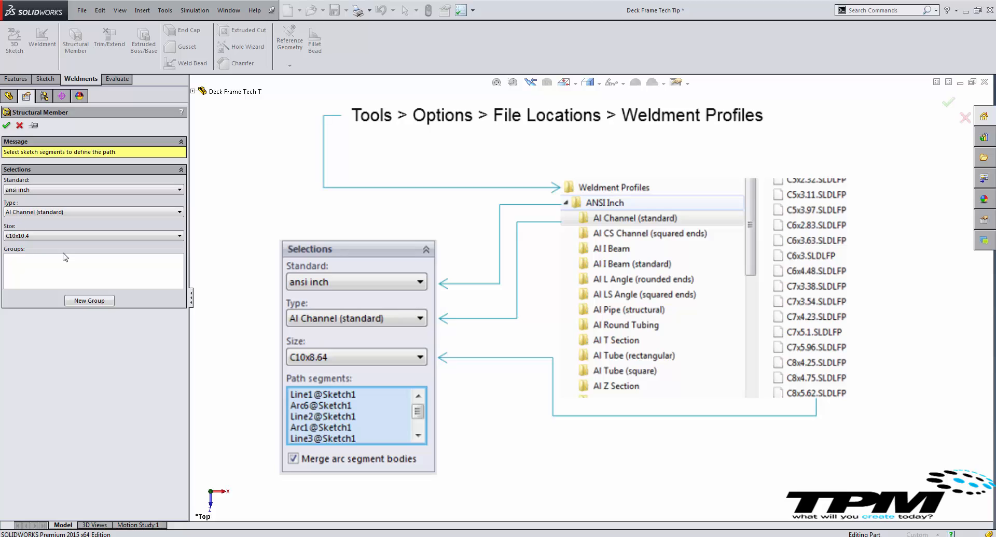
mouse_move(30, 260)
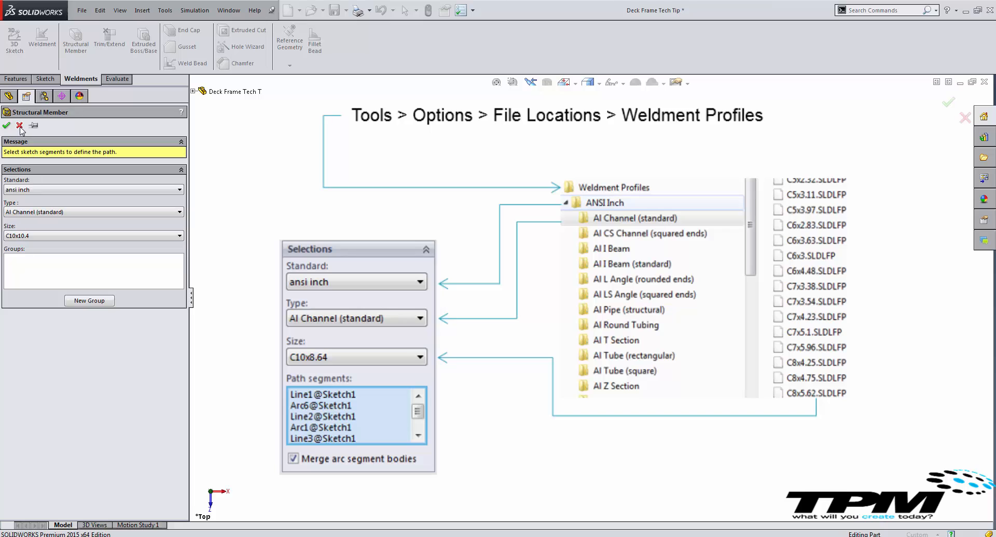
Cancel the structural member and show Weldment Profiles folders in File Locations options.
left_click(20, 125)
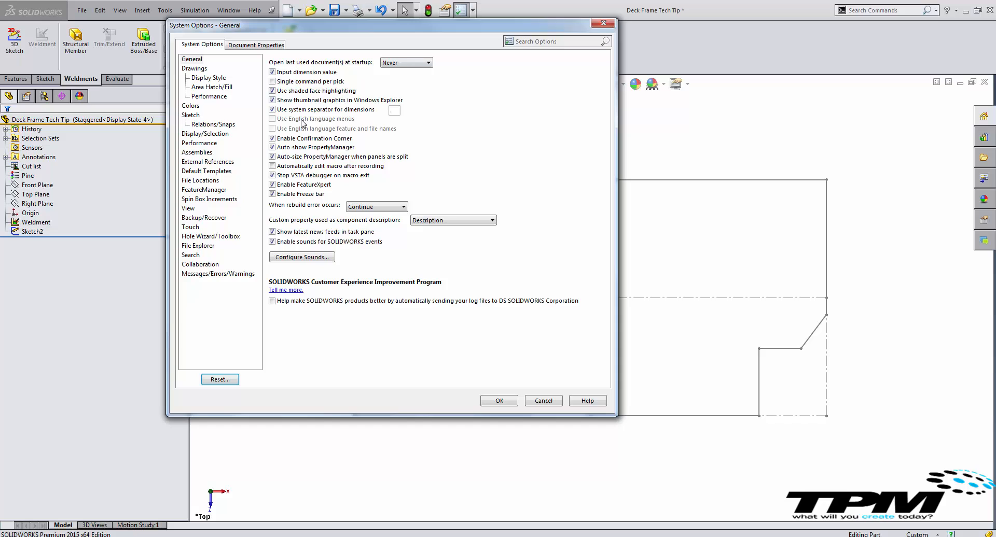
left_click(200, 181)
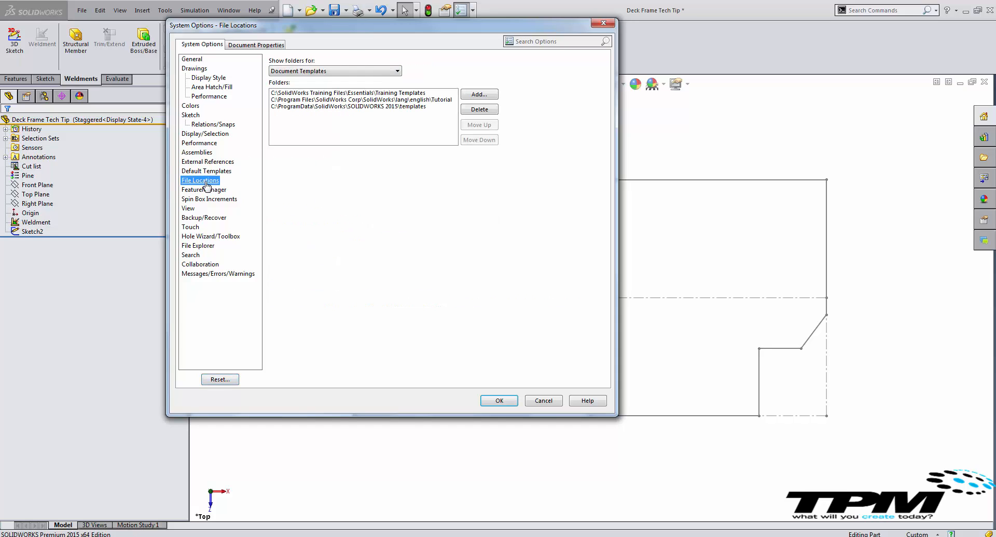
left_click(397, 71)
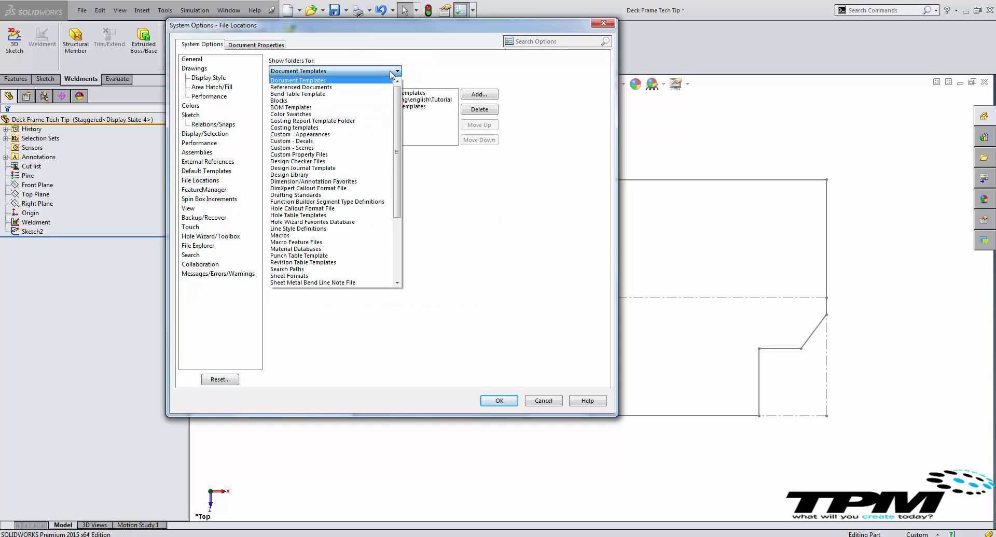
left_click(297, 262)
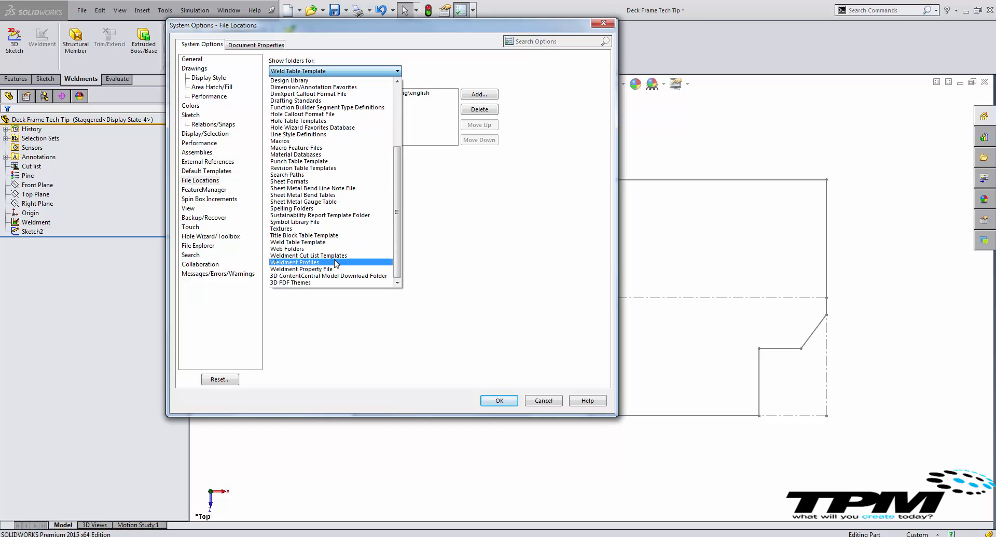
left_click(294, 262)
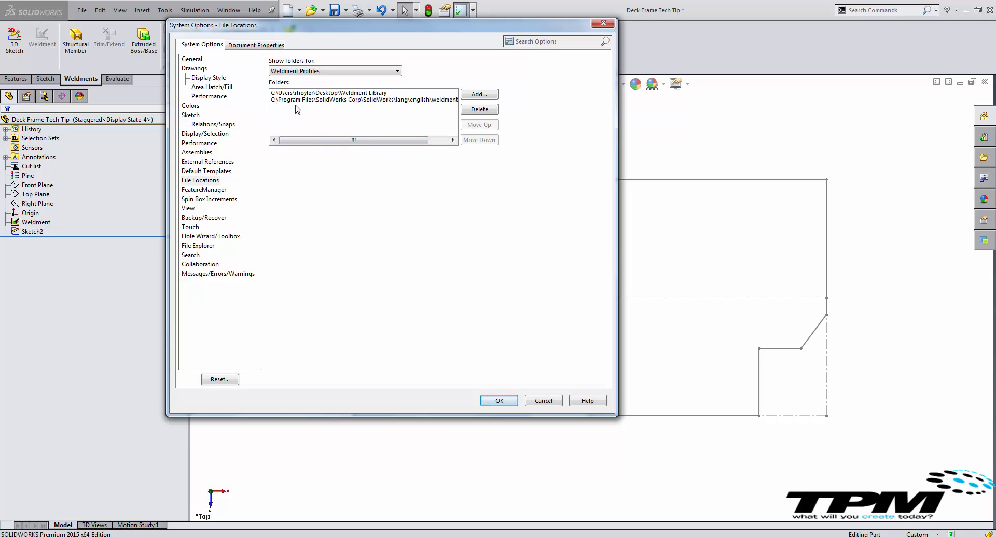
mouse_move(402, 117)
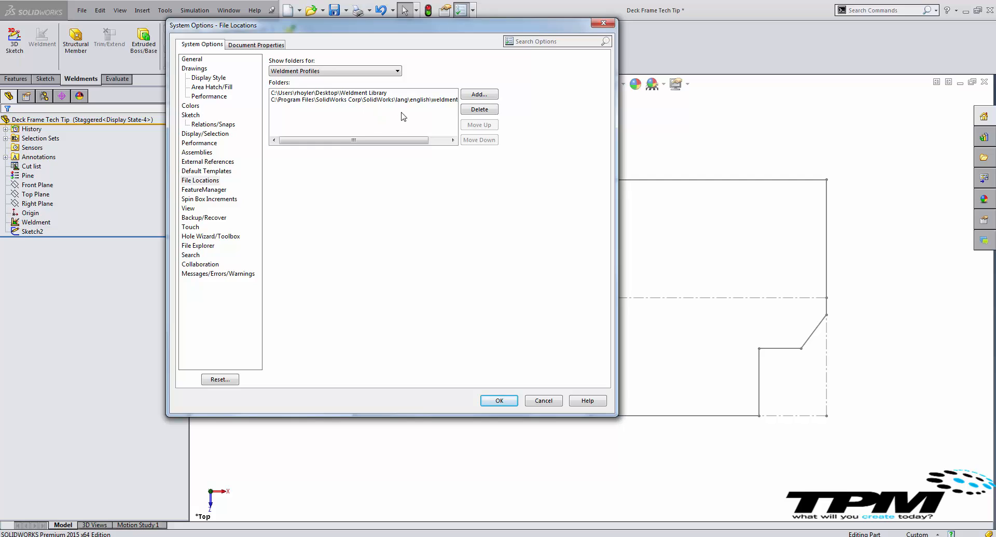
mouse_move(446, 108)
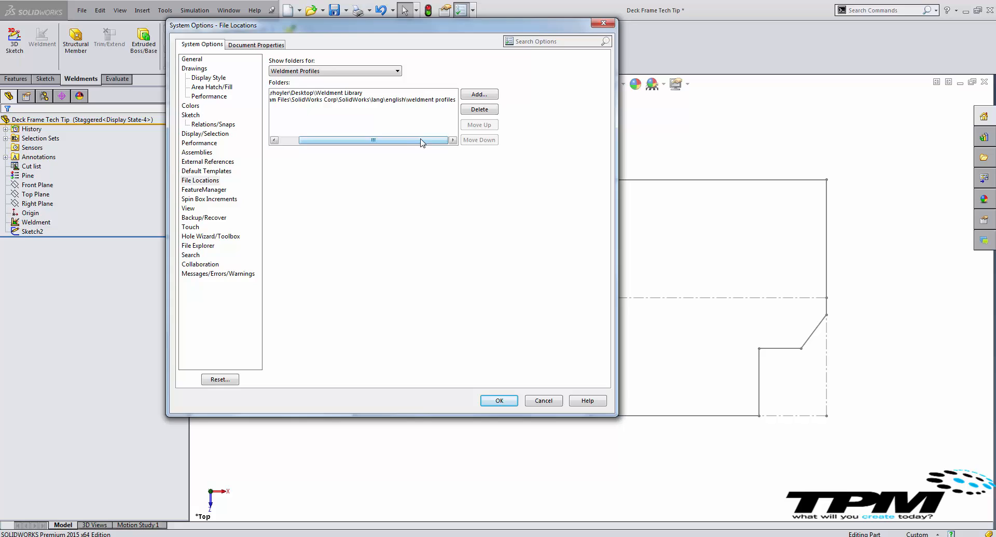
left_click_drag(419, 141, 378, 146)
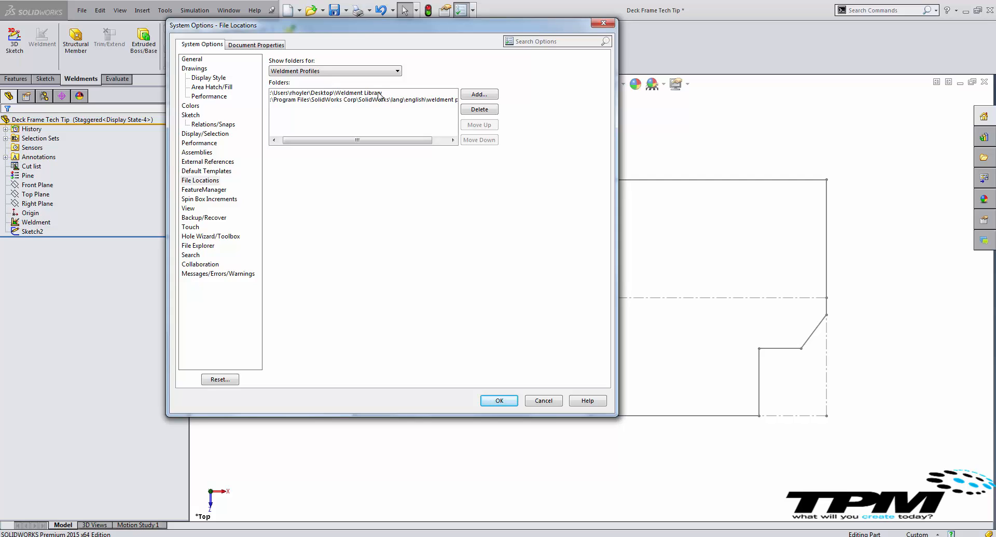
Close System Options and browse Weldment Library > Standard > Type in Explorer.
left_click(499, 401)
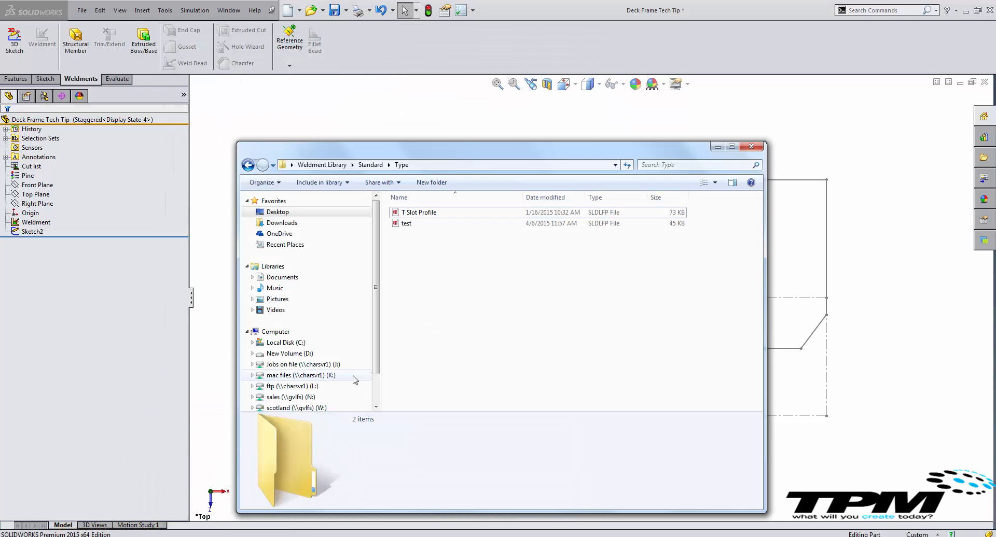
left_click(322, 165)
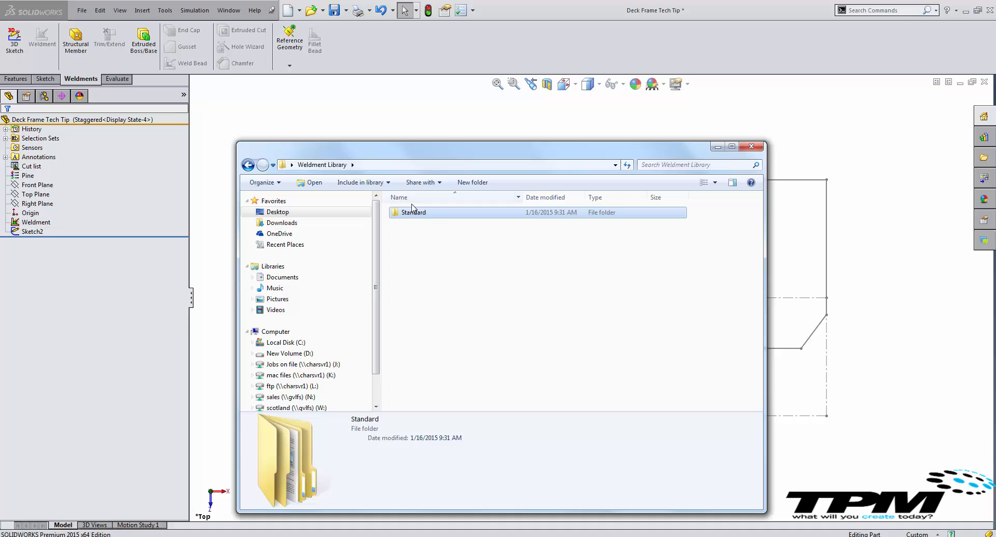
double_click(413, 212)
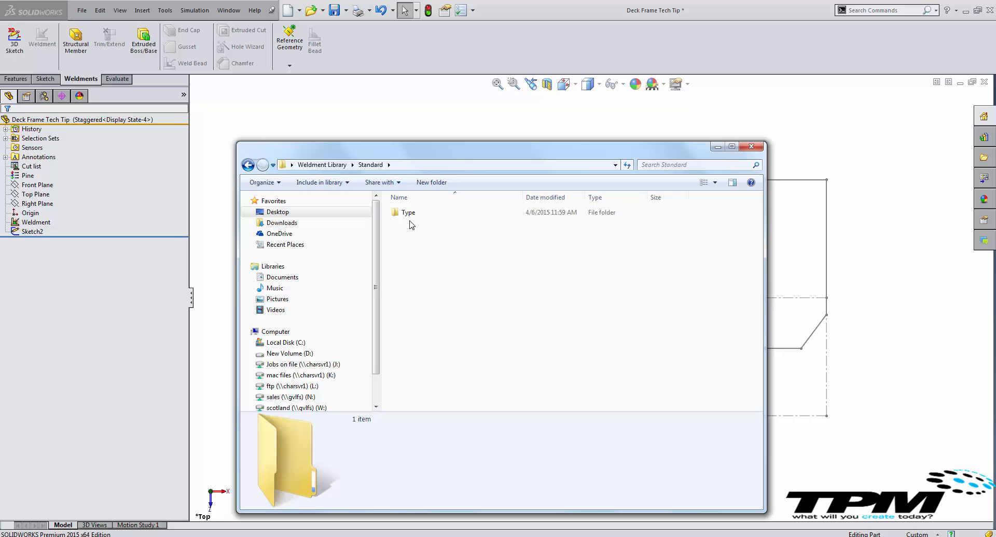
double_click(409, 212)
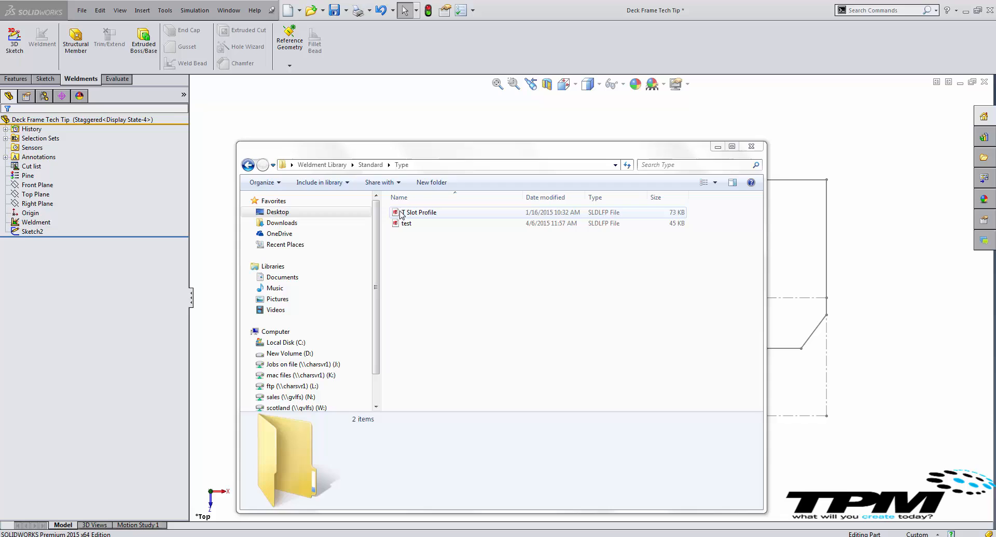
Return to Weldment Library and reopen Standard > Type to show T Slot Profile and test.
left_click(322, 164)
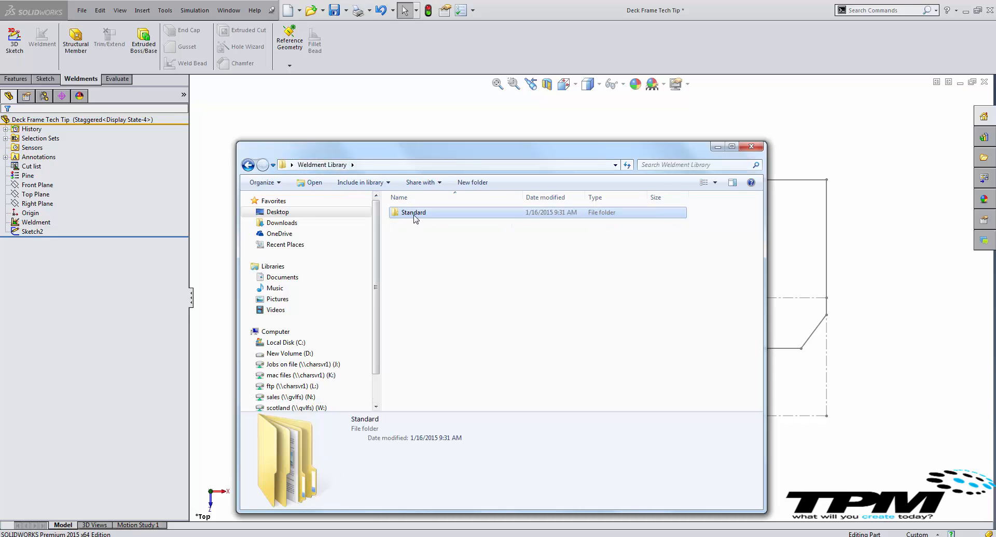
double_click(413, 212)
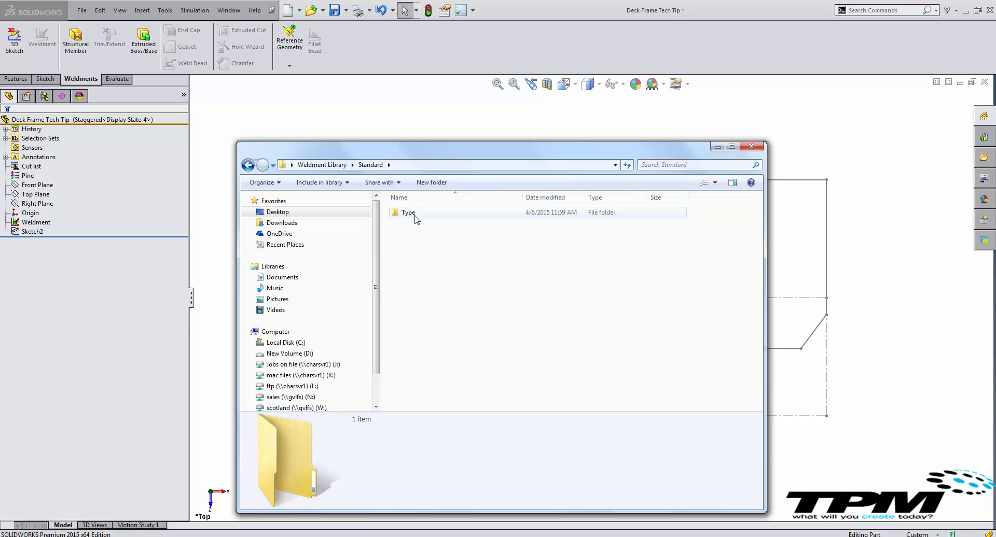
mouse_move(405, 213)
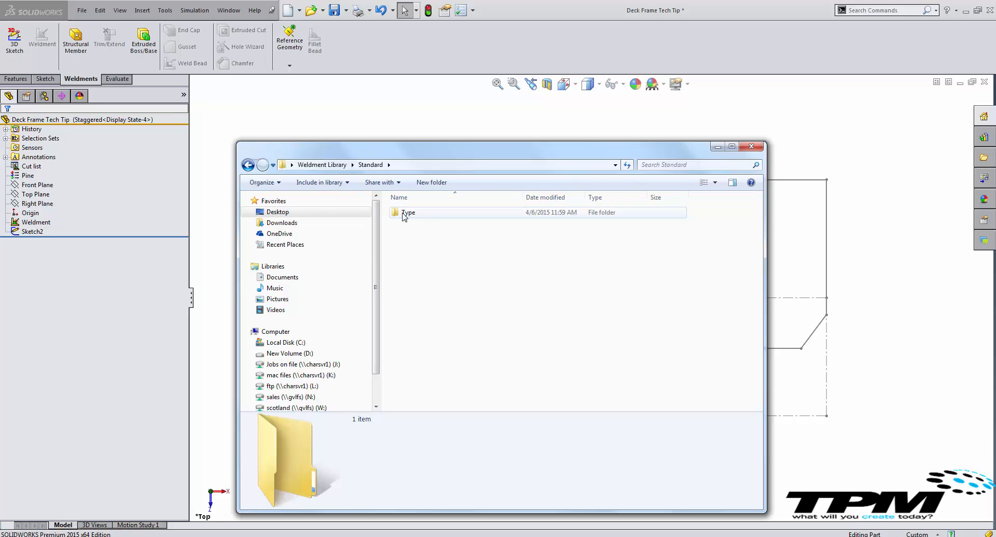
mouse_move(419, 217)
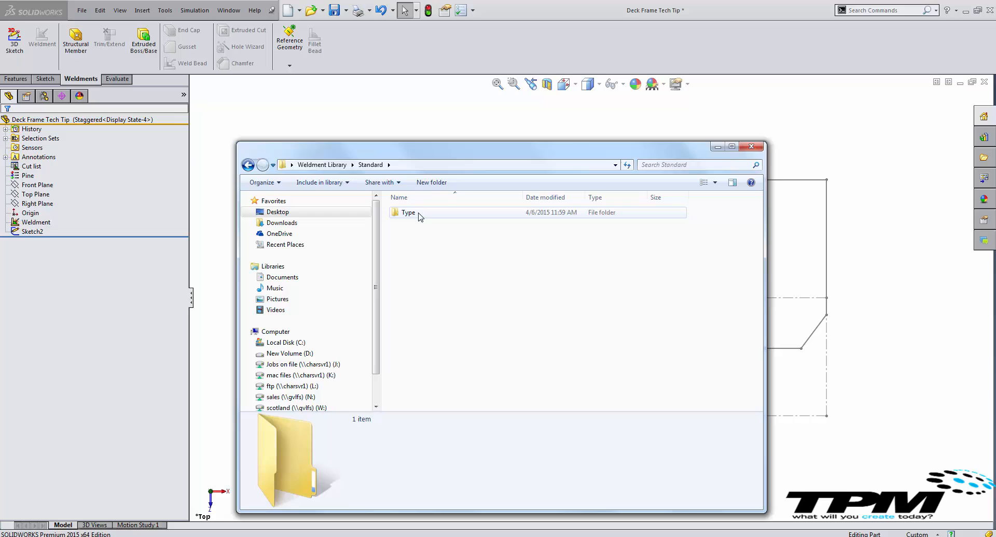
double_click(408, 212)
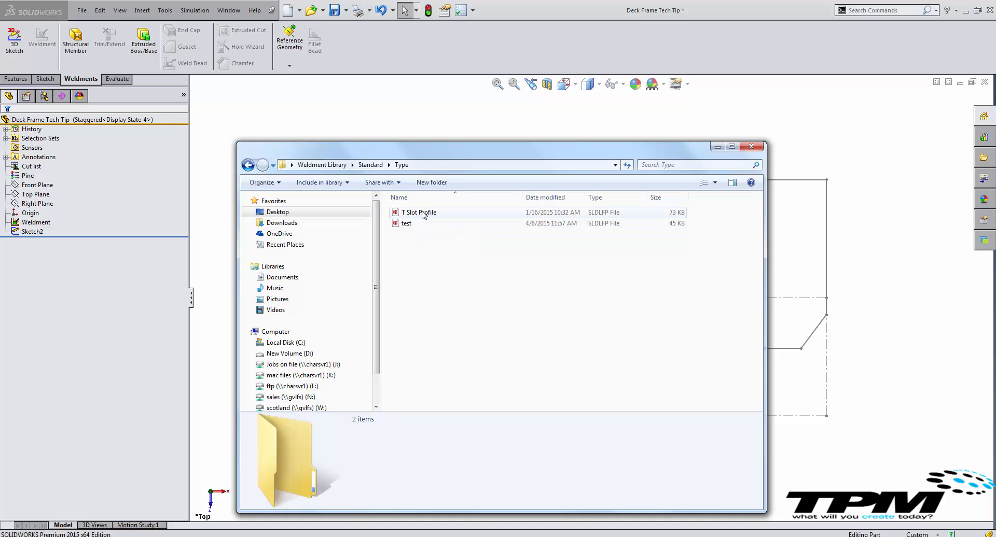
mouse_move(440, 215)
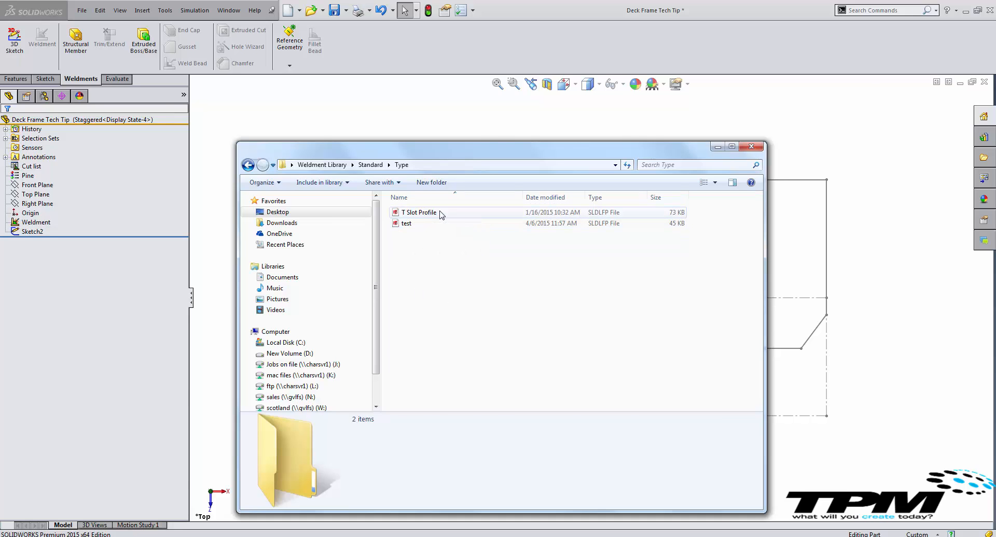